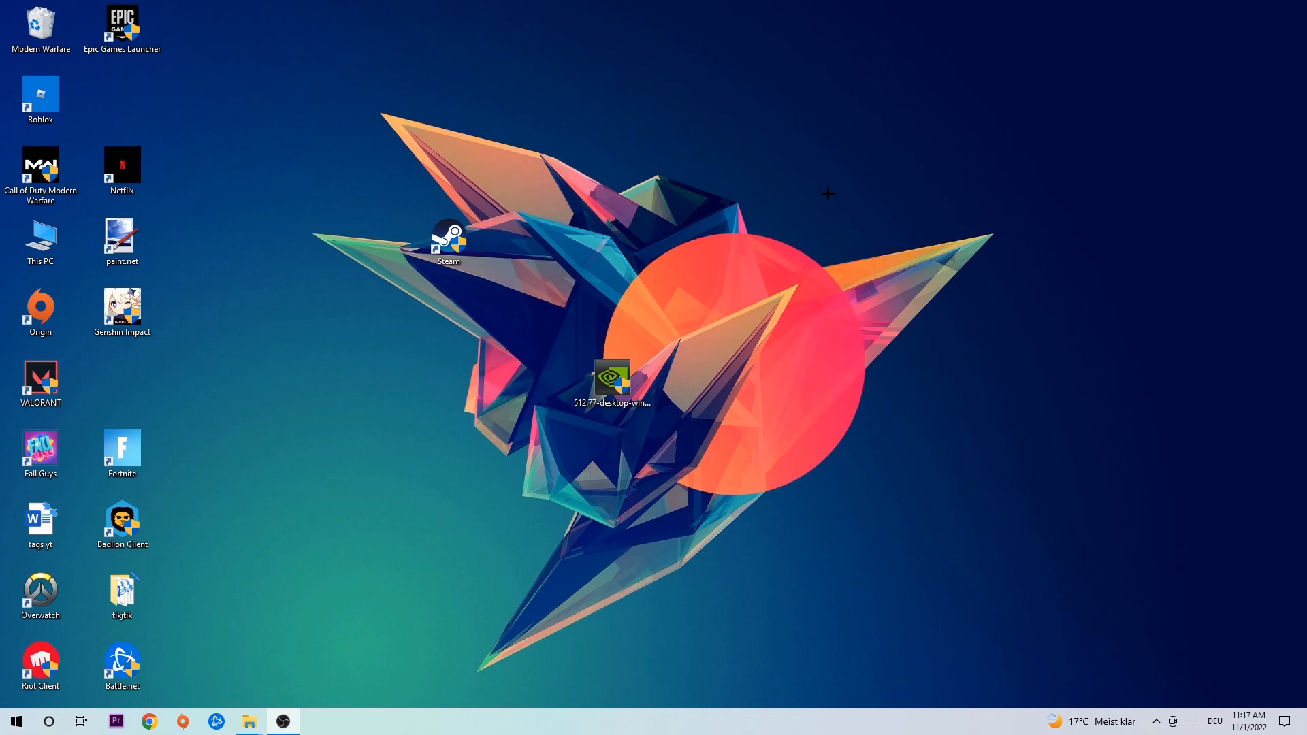
pyautogui.moveTo(839, 185)
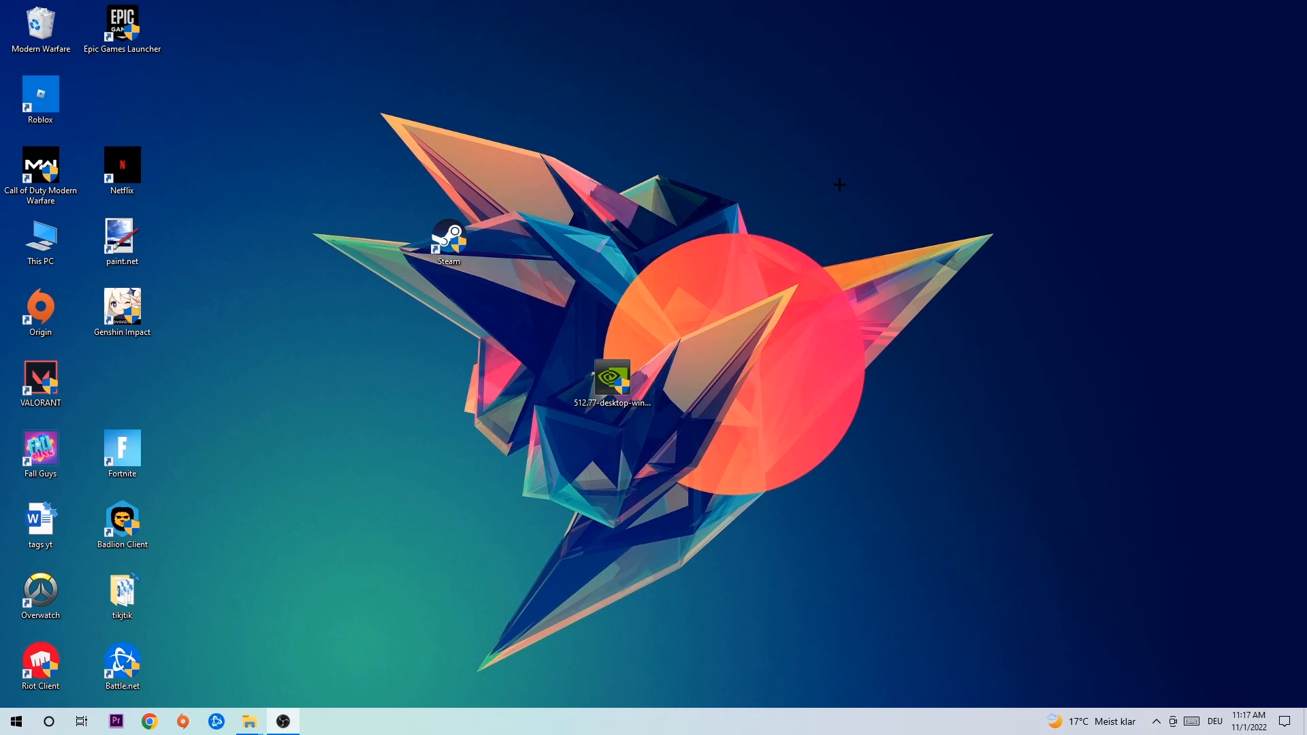
pyautogui.moveTo(598, 283)
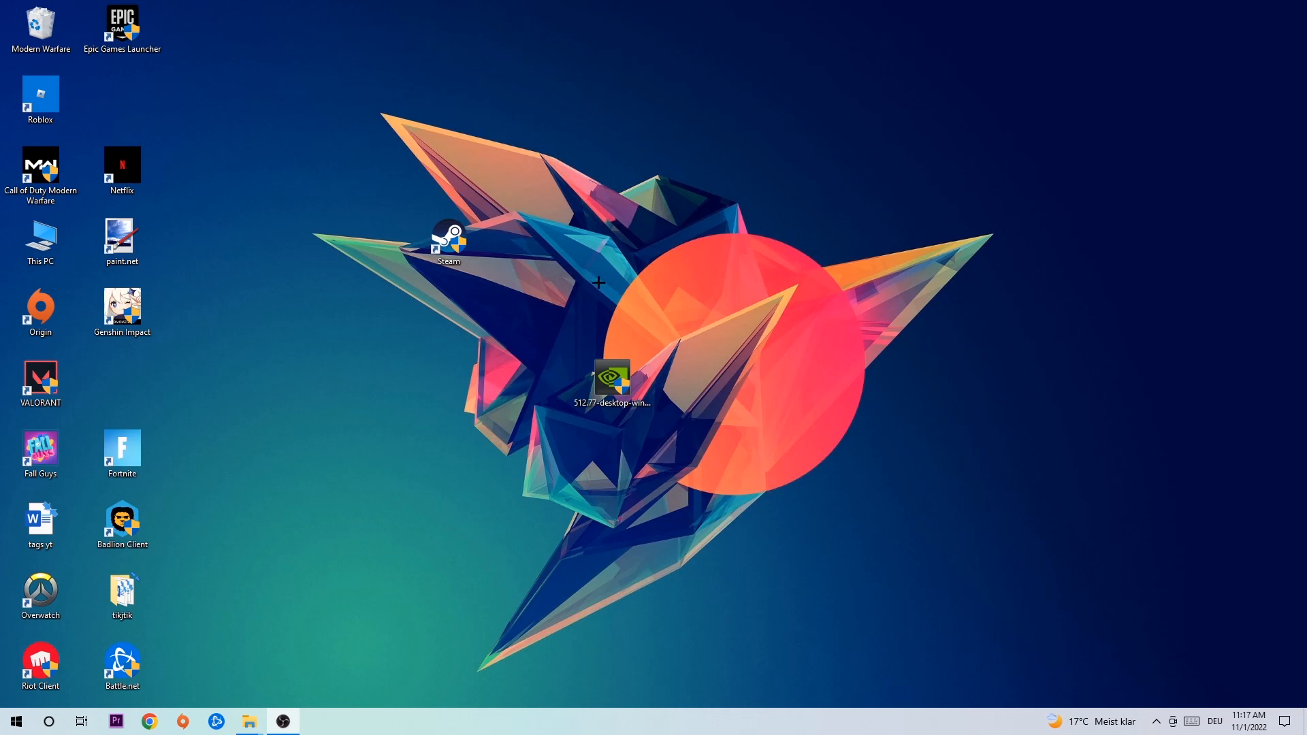
# Open Task Manager from the taskbar and end Microsoft Text Input Application
pyautogui.rightClick(588, 721)
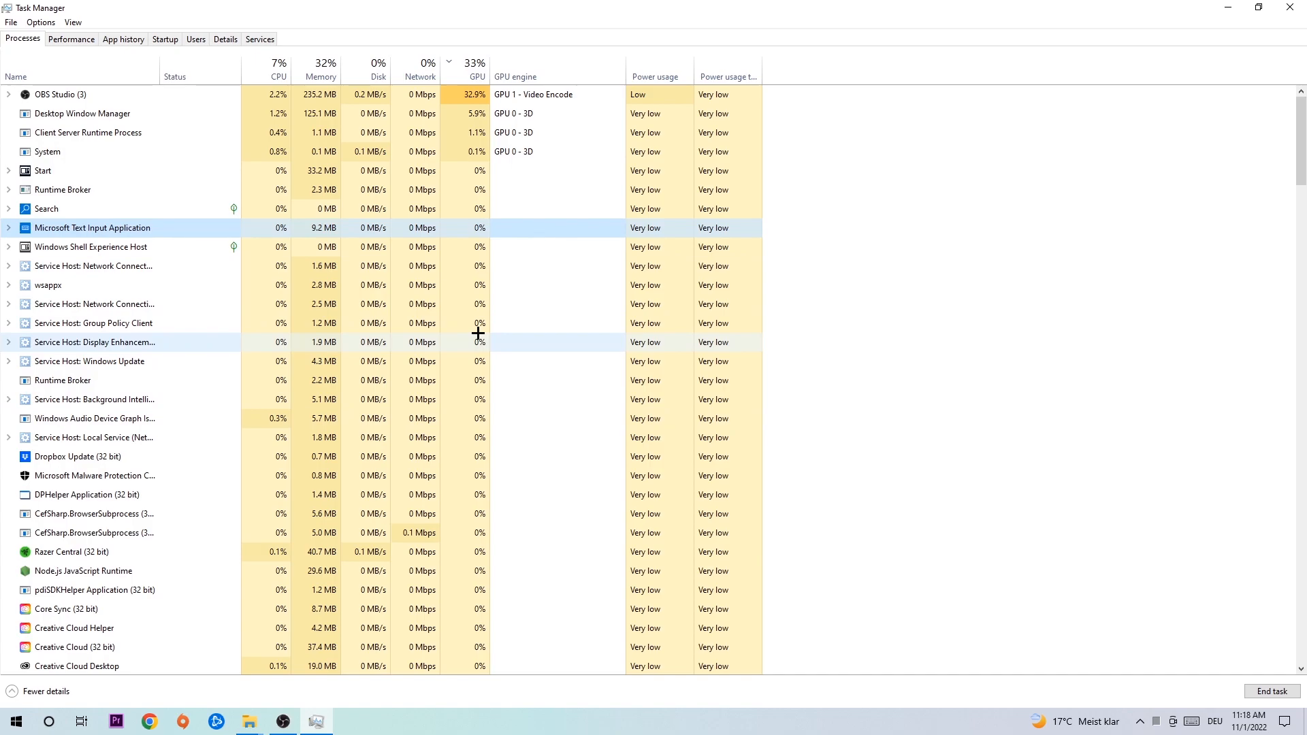
pyautogui.moveTo(474, 335)
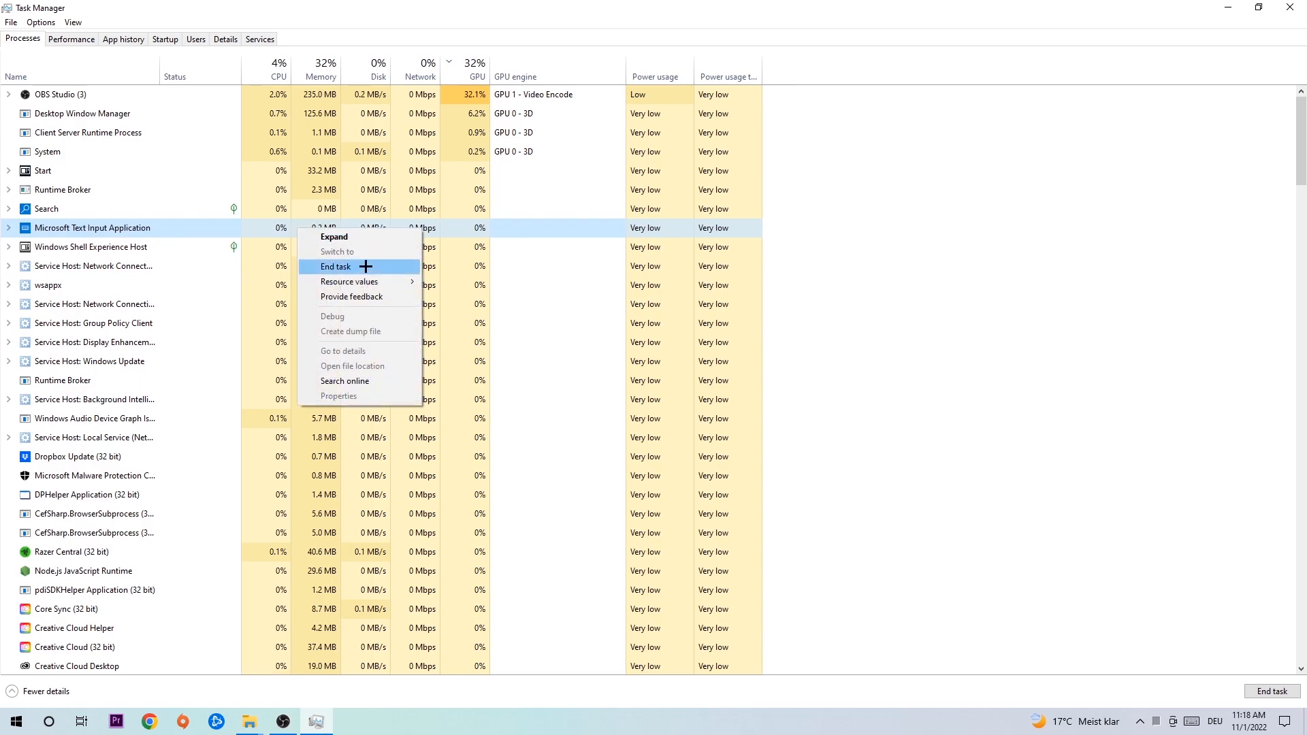
pyautogui.click(336, 267)
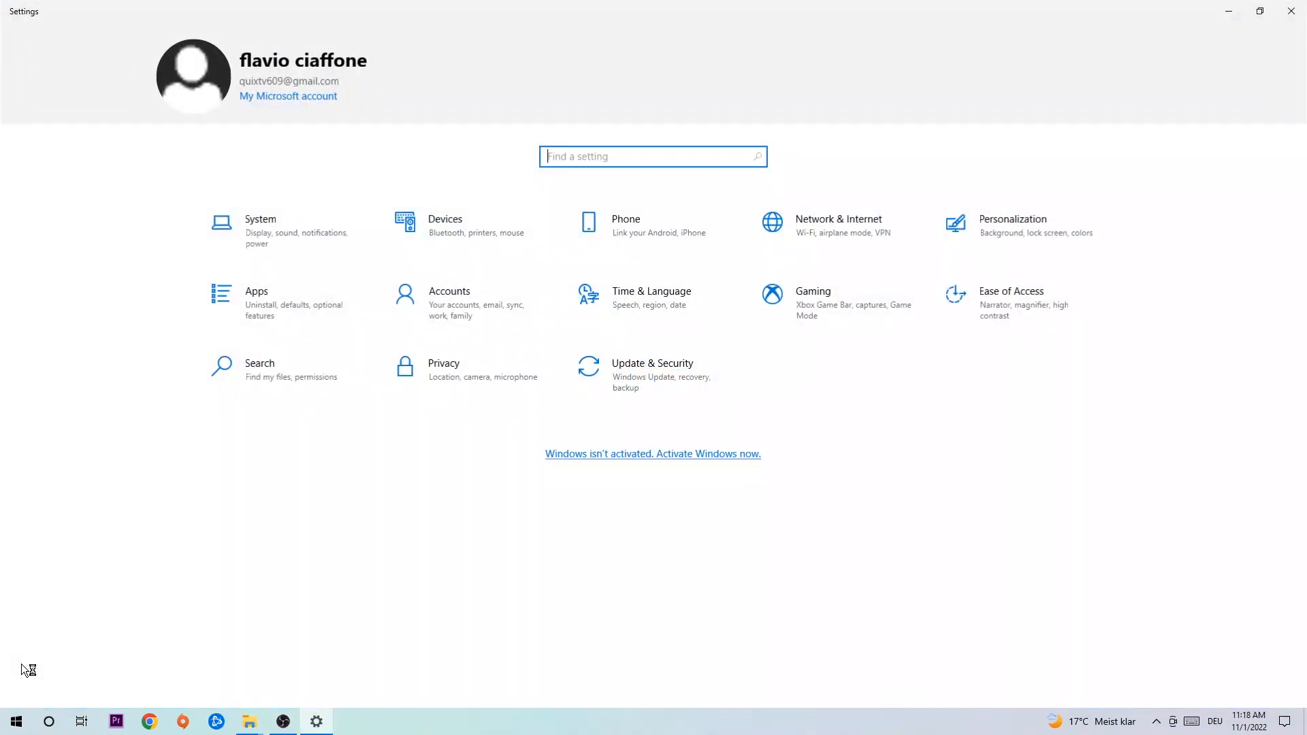
# Open Update & Security in Settings to check Windows Update
pyautogui.click(653, 369)
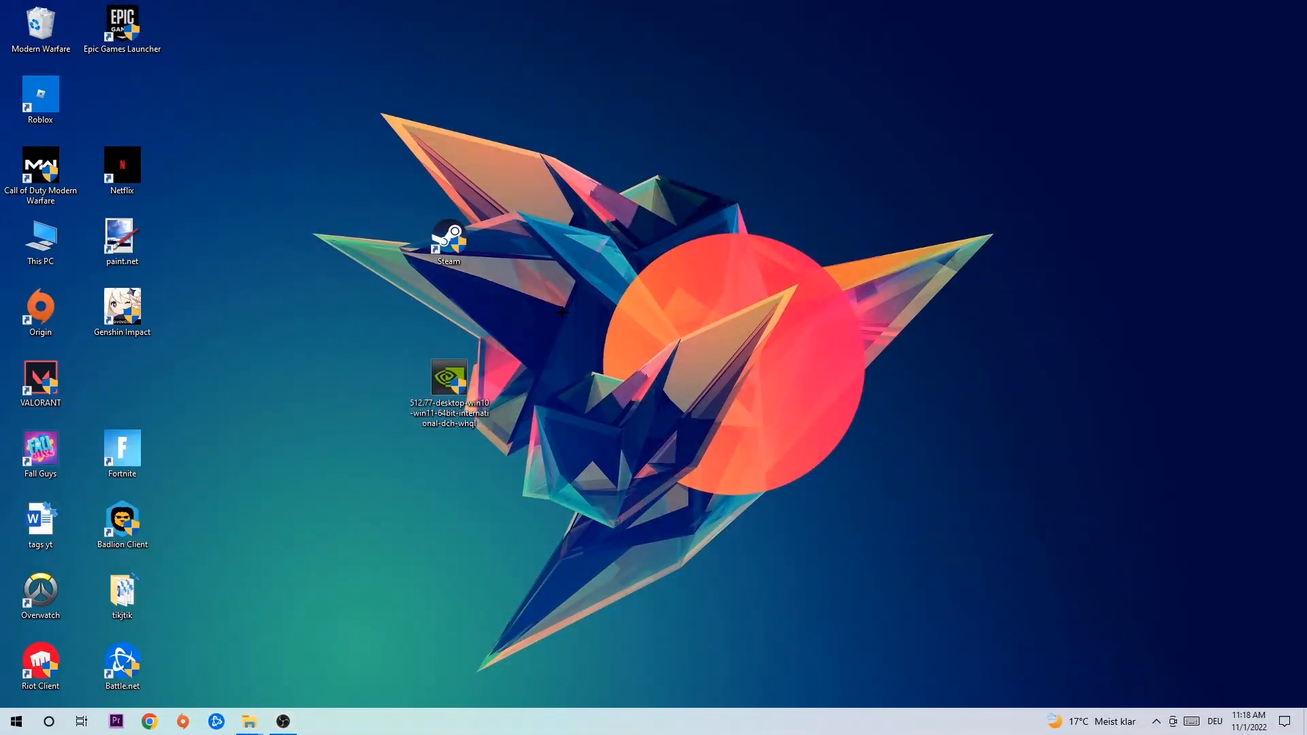
# Drag the NVIDIA driver installer icon into the column beside VALORANT
pyautogui.moveTo(449, 379); pyautogui.dragTo(612, 380)
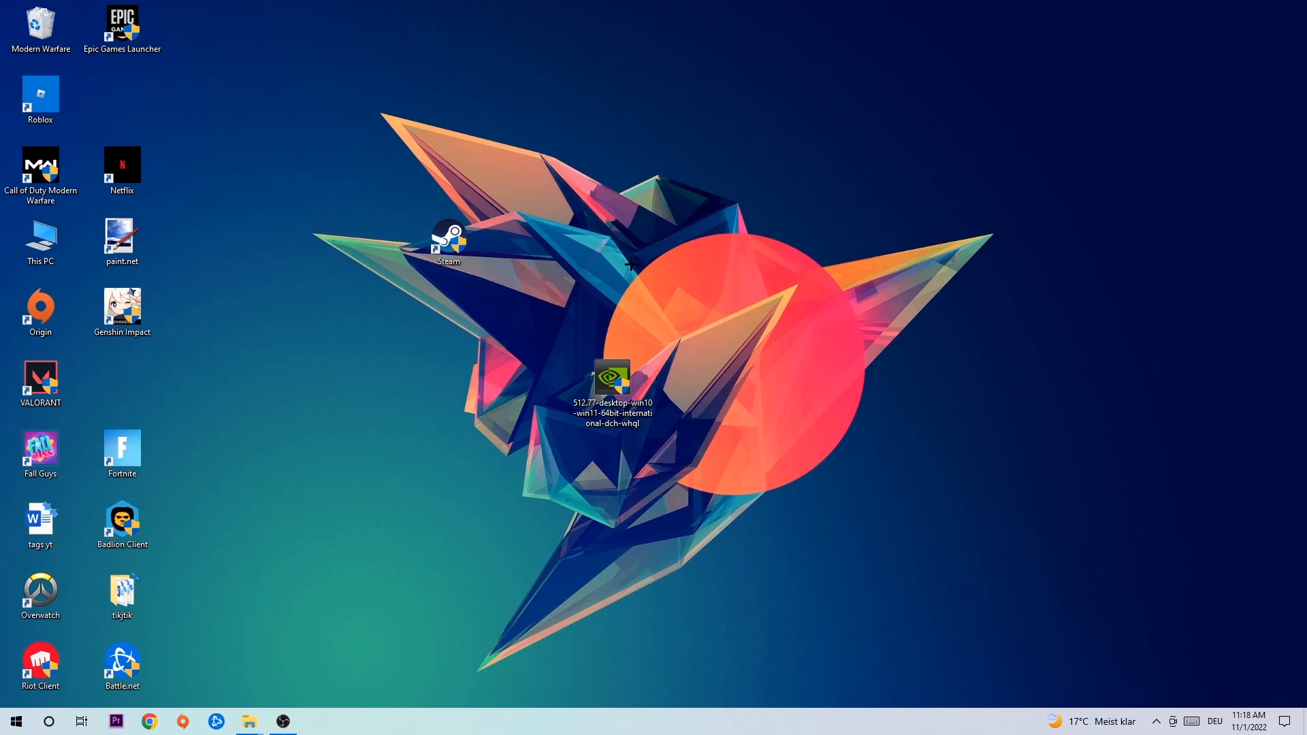
pyautogui.moveTo(611, 380); pyautogui.dragTo(122, 379)
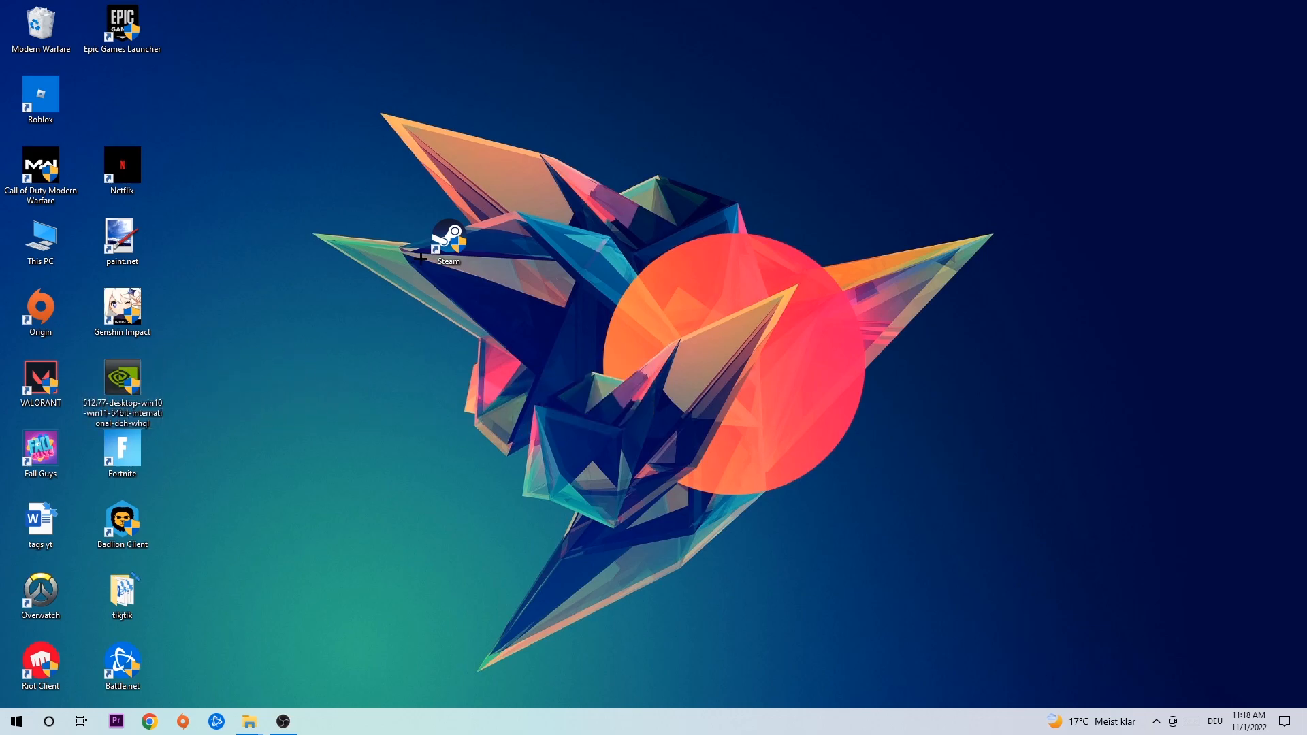
# Drag the Steam shortcut onto the orange circle, then slightly further right
pyautogui.moveTo(448, 242); pyautogui.dragTo(695, 312)
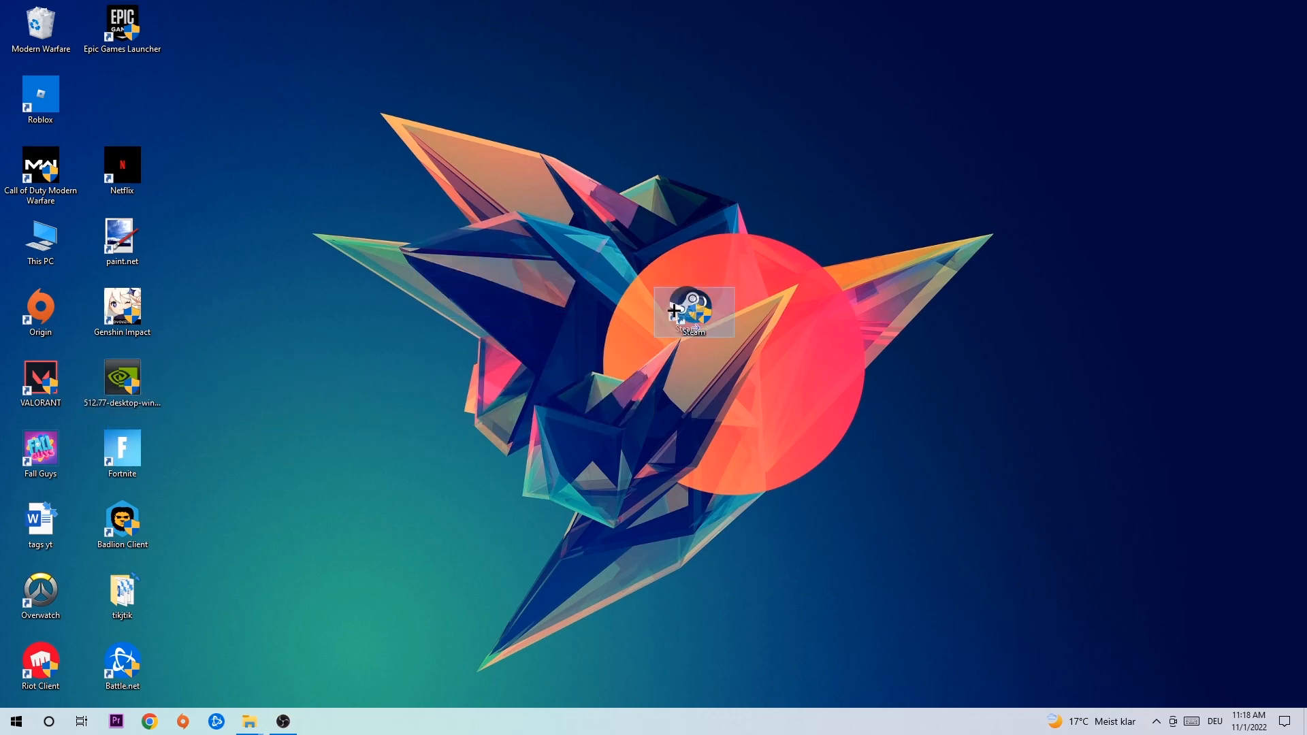
pyautogui.moveTo(694, 312); pyautogui.dragTo(773, 312)
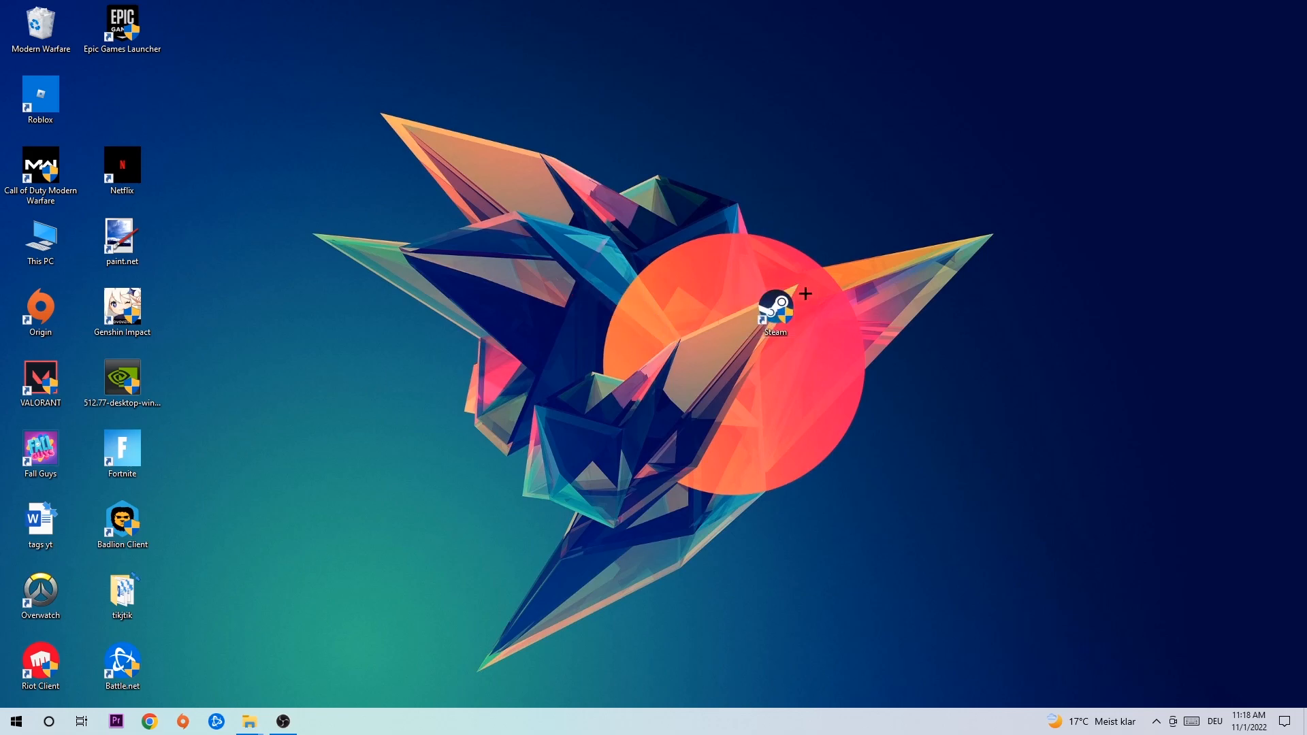
# Set Steam's shortcut properties to Windows 8 compatibility mode with Run as administrator
pyautogui.rightClick(774, 316)
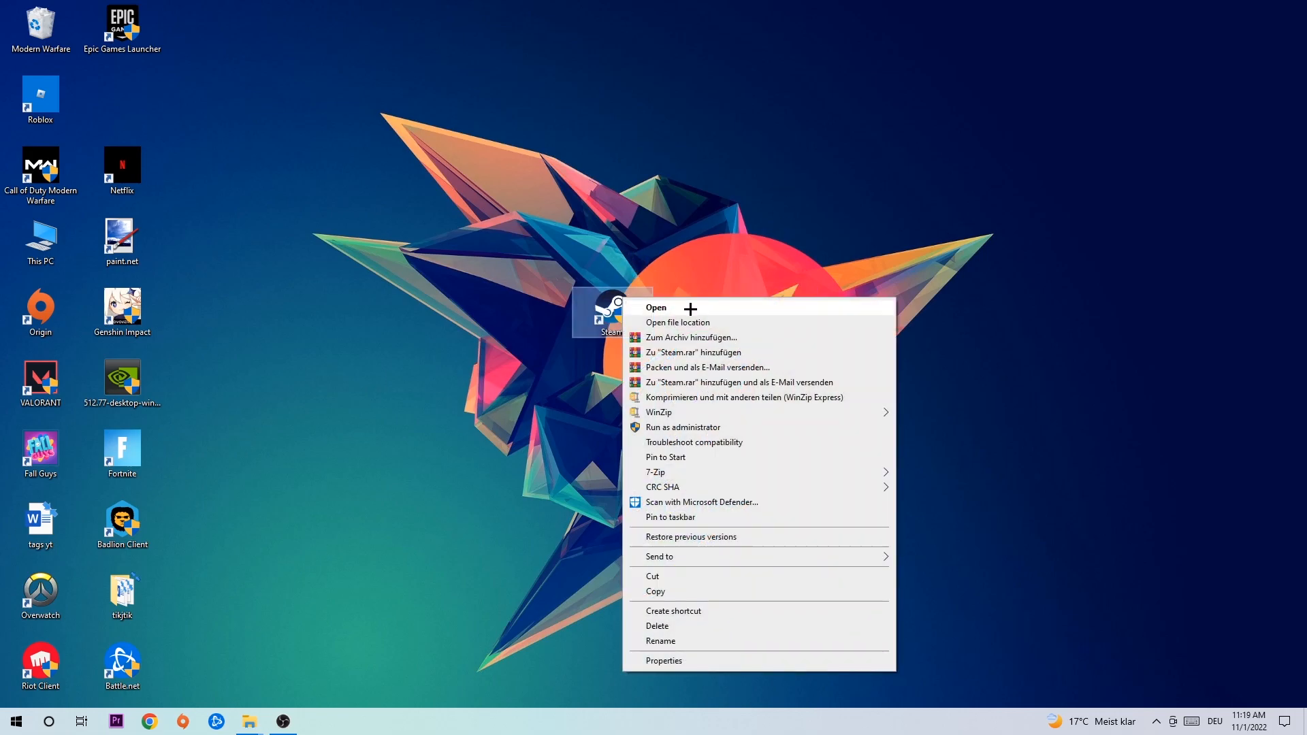
pyautogui.click(663, 660)
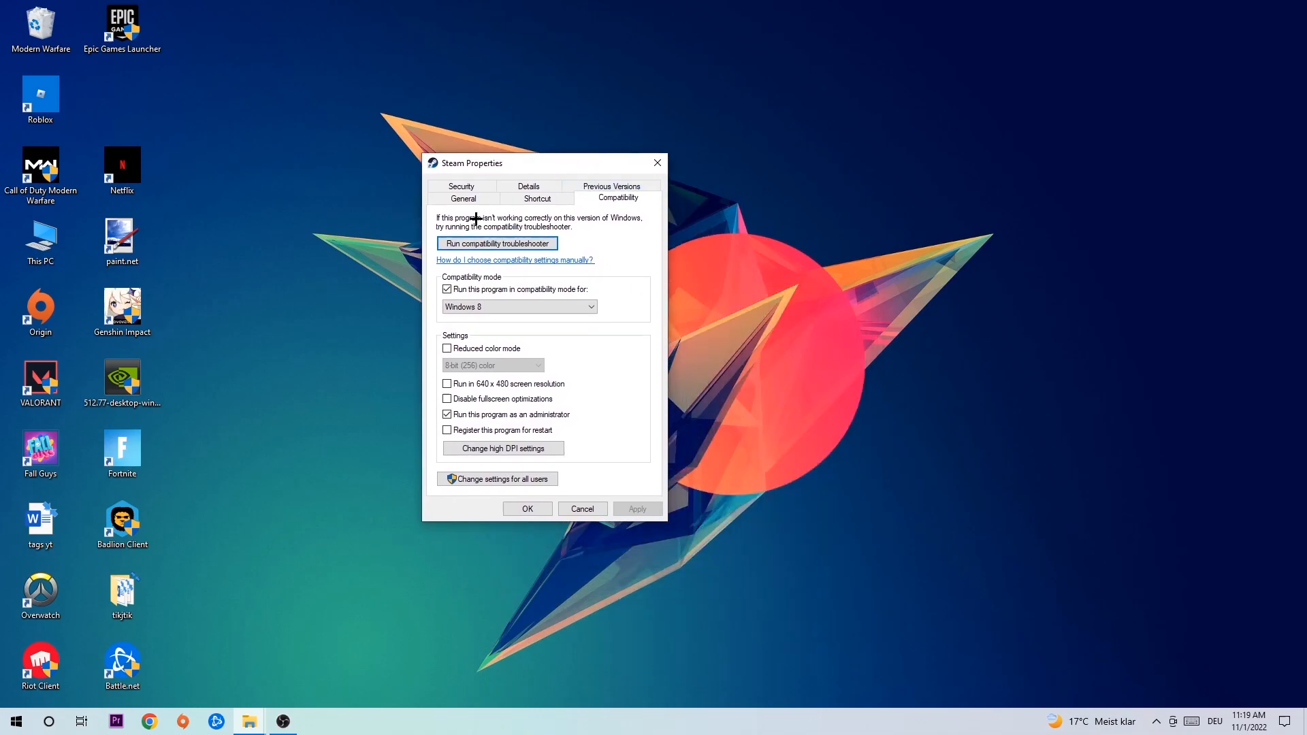
pyautogui.moveTo(573, 290)
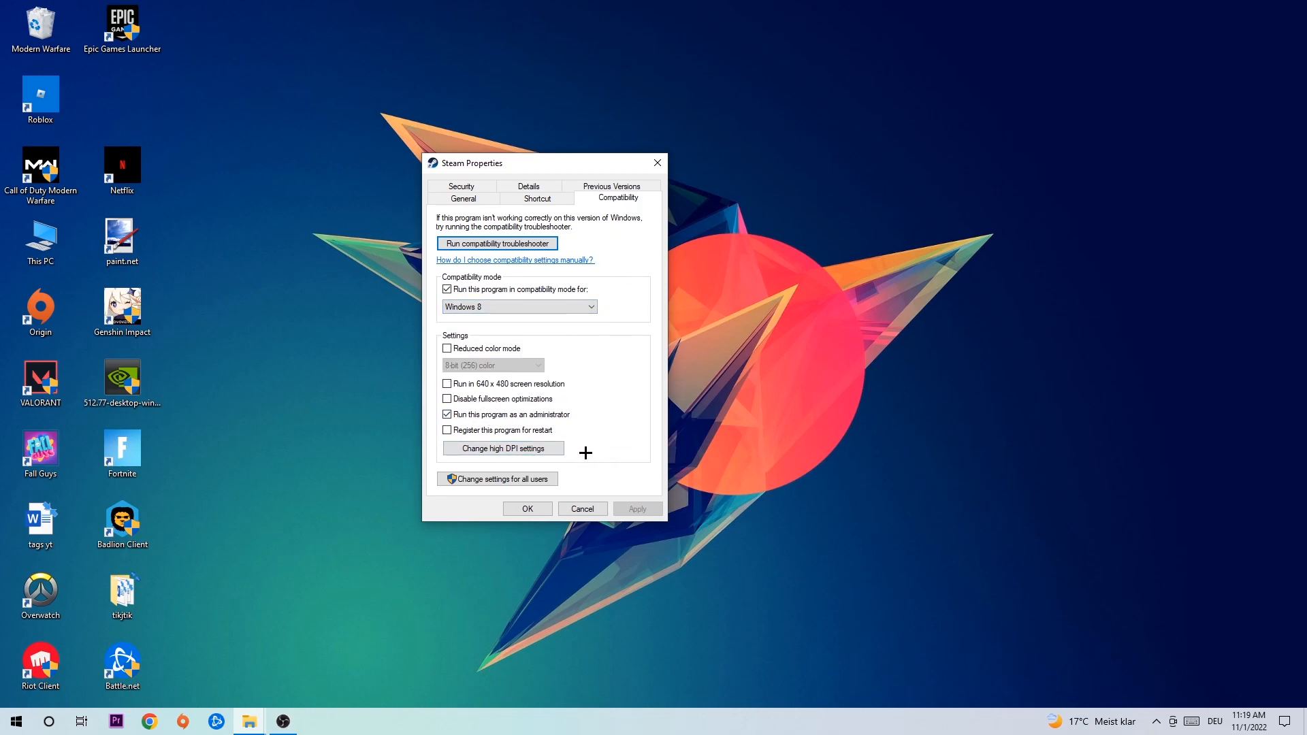
pyautogui.click(581, 508)
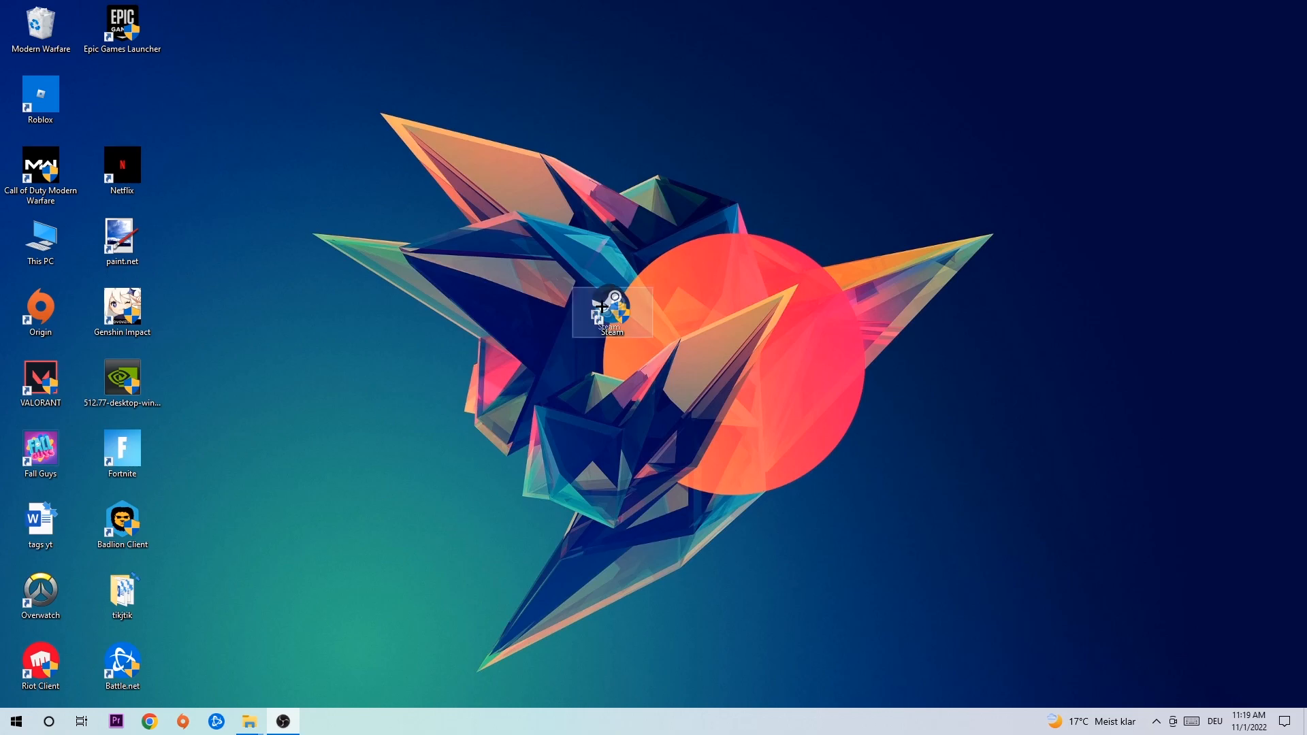
# Drag the Steam shortcut up to sit above the orange circle
pyautogui.moveTo(613, 313); pyautogui.dragTo(532, 171)
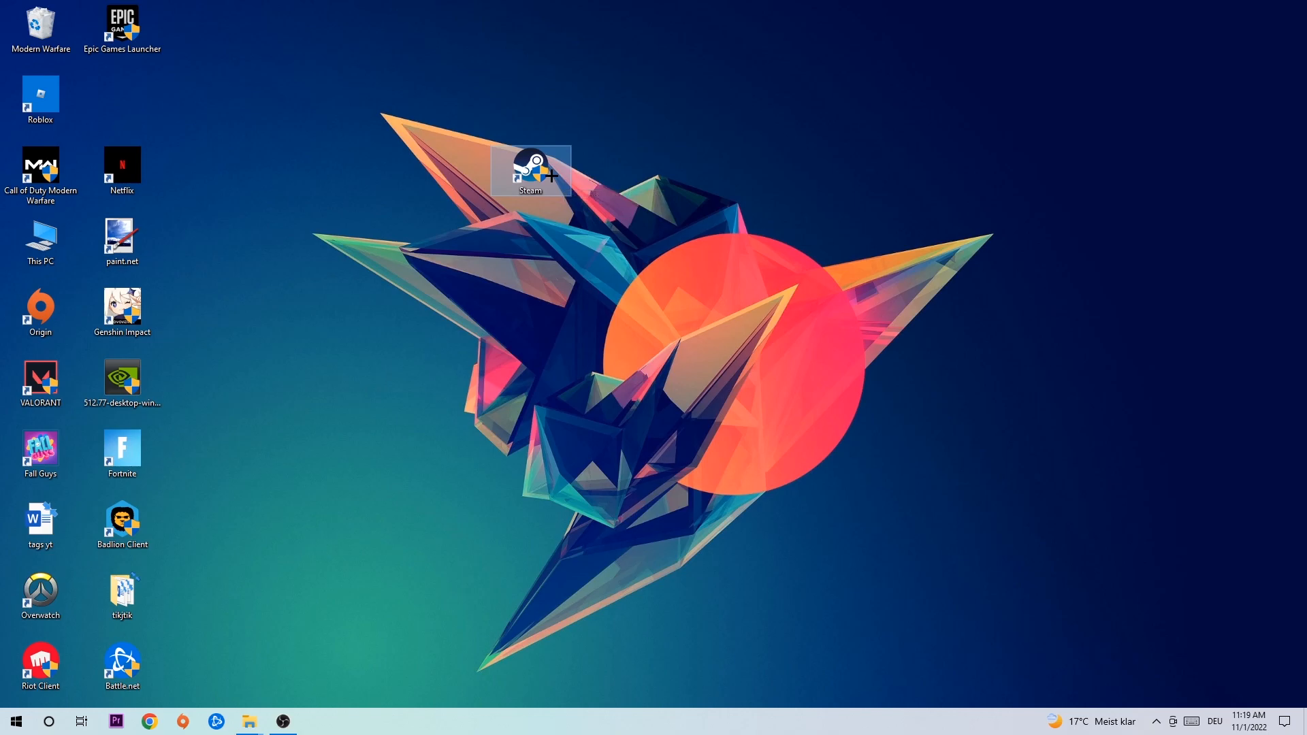
pyautogui.moveTo(531, 171)
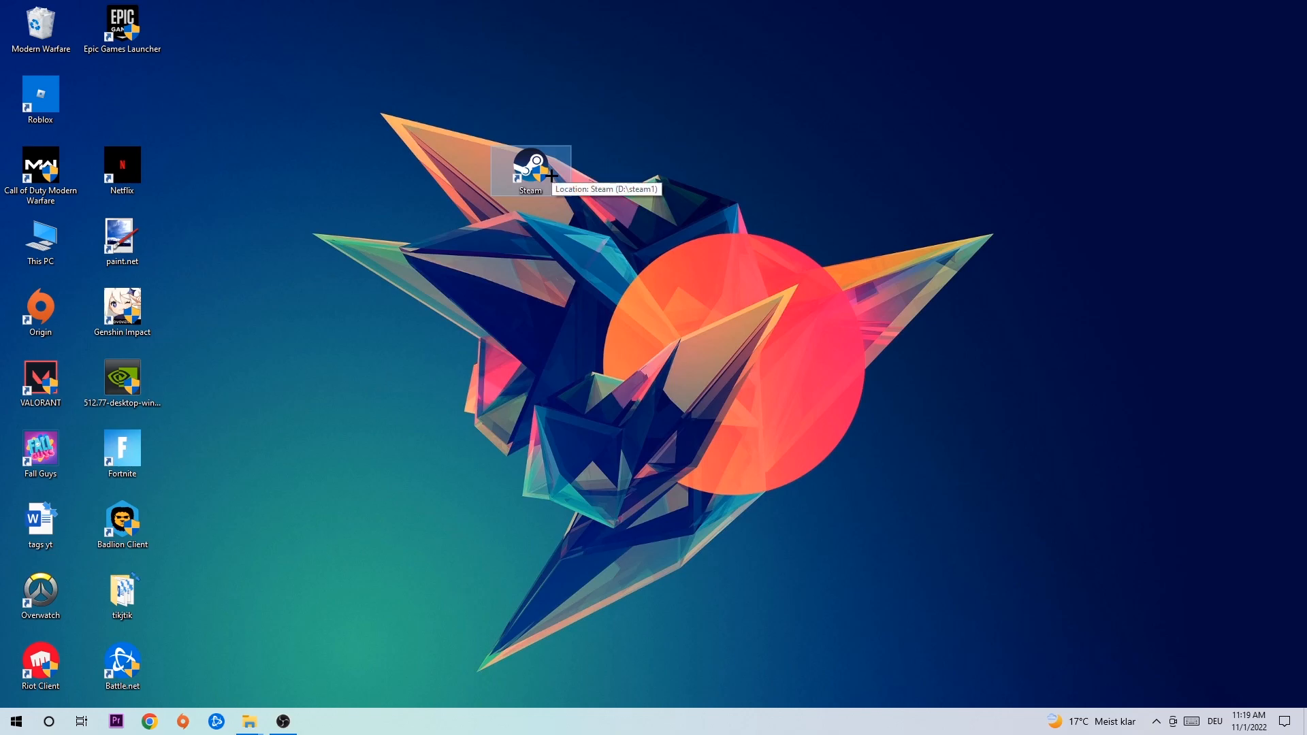